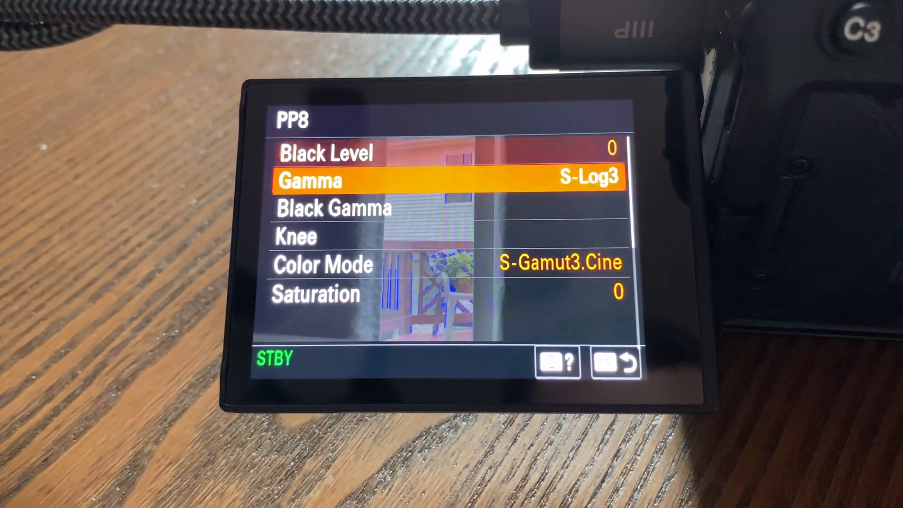
- Enable the luminance waveform overlay on the S-Log3 chart picture with the LUT applied
scroll("down", 3)
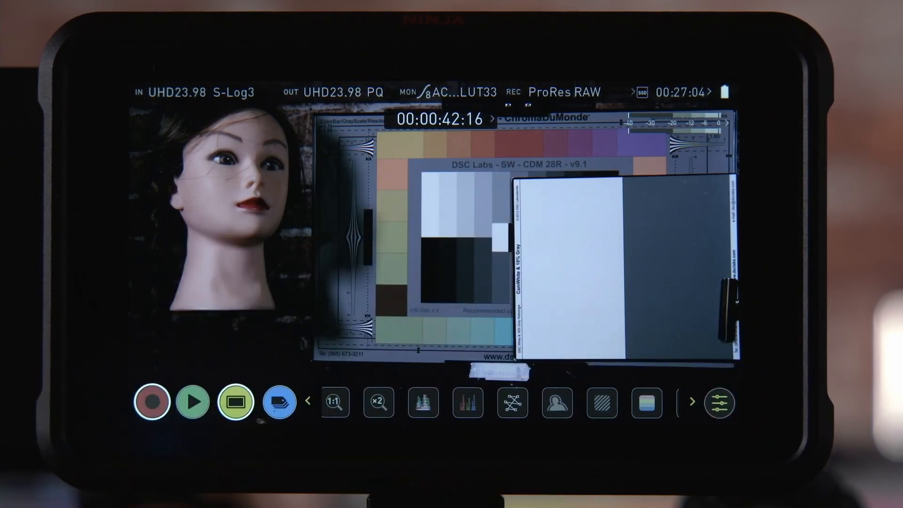
left_click(423, 402)
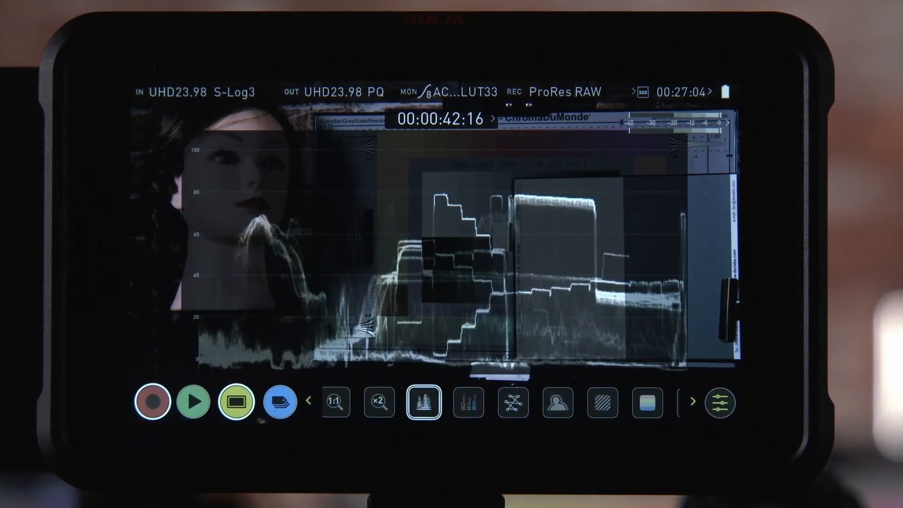